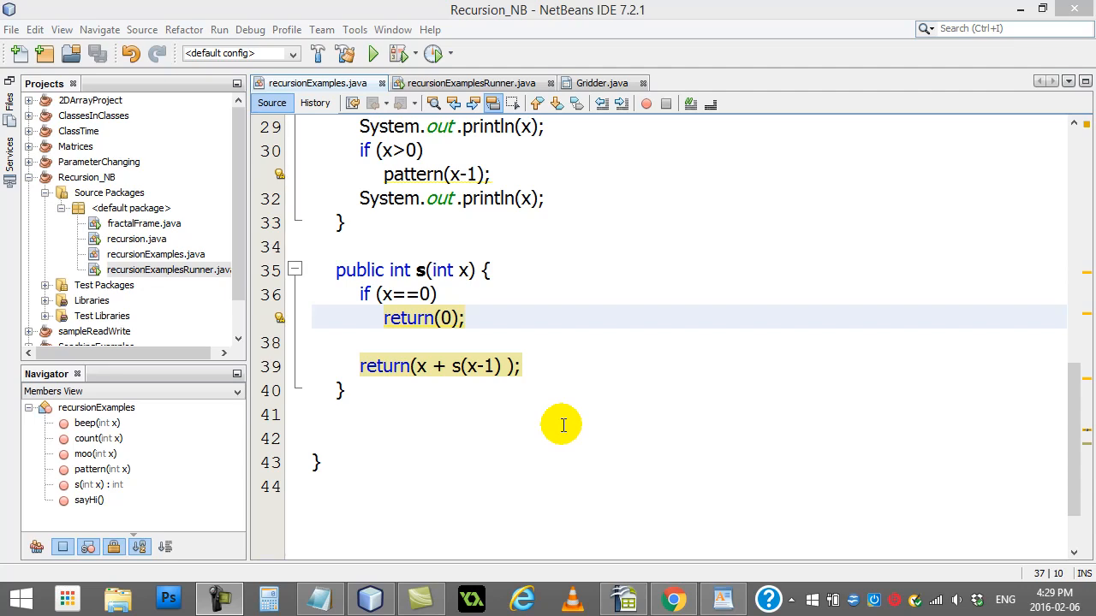
pyautogui.moveTo(376, 356)
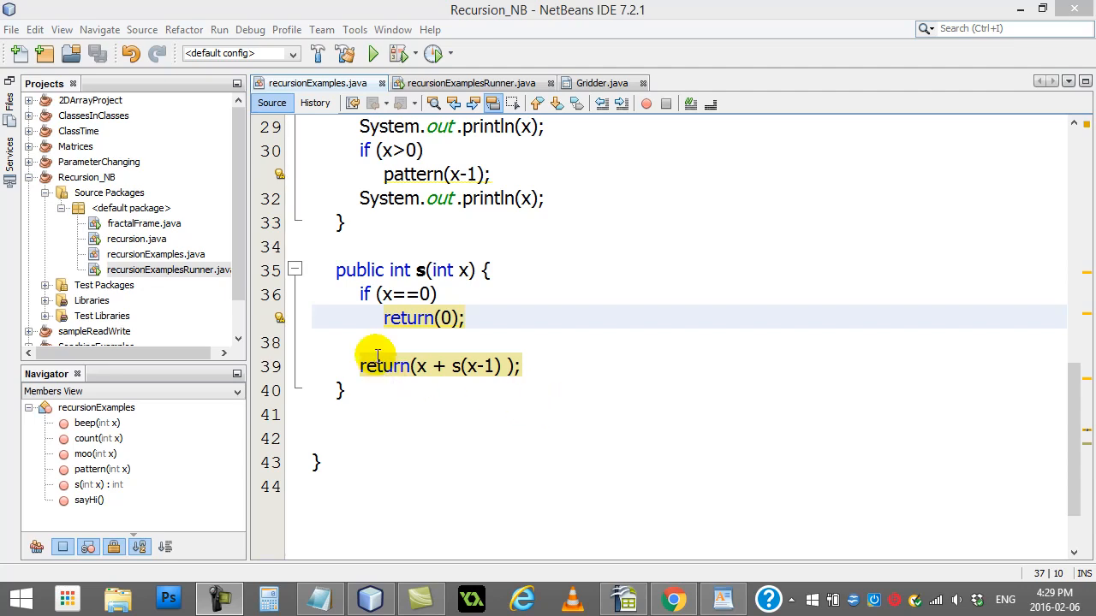
# Comment out RE.pattern(3) in the runner so main calls RE.s(3), then return to the s method and its diagram.
pyautogui.doubleClick(397, 271)
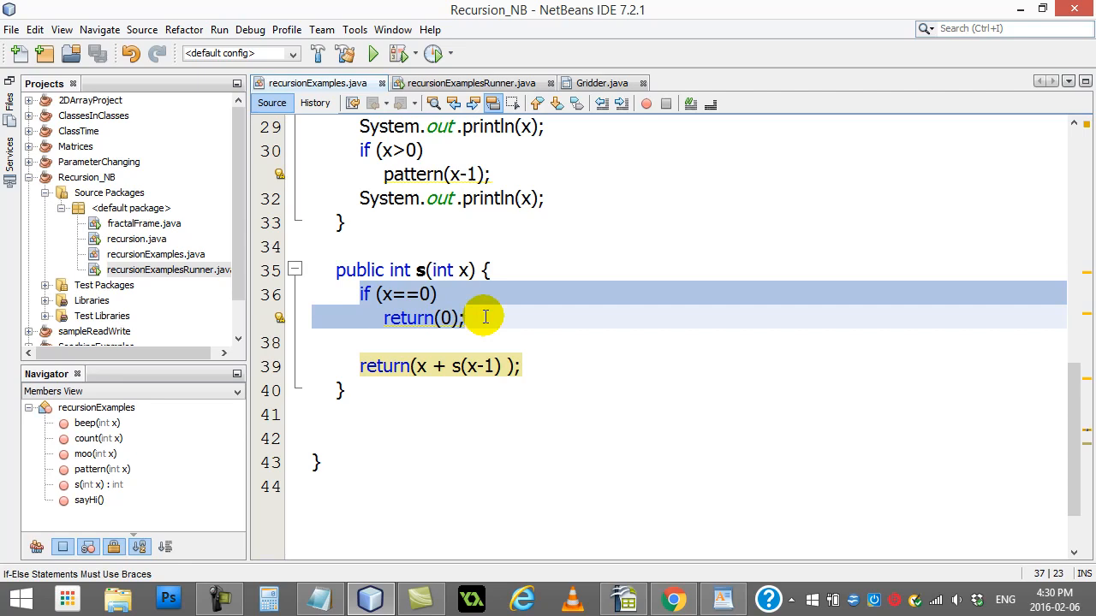
pyautogui.click(361, 367)
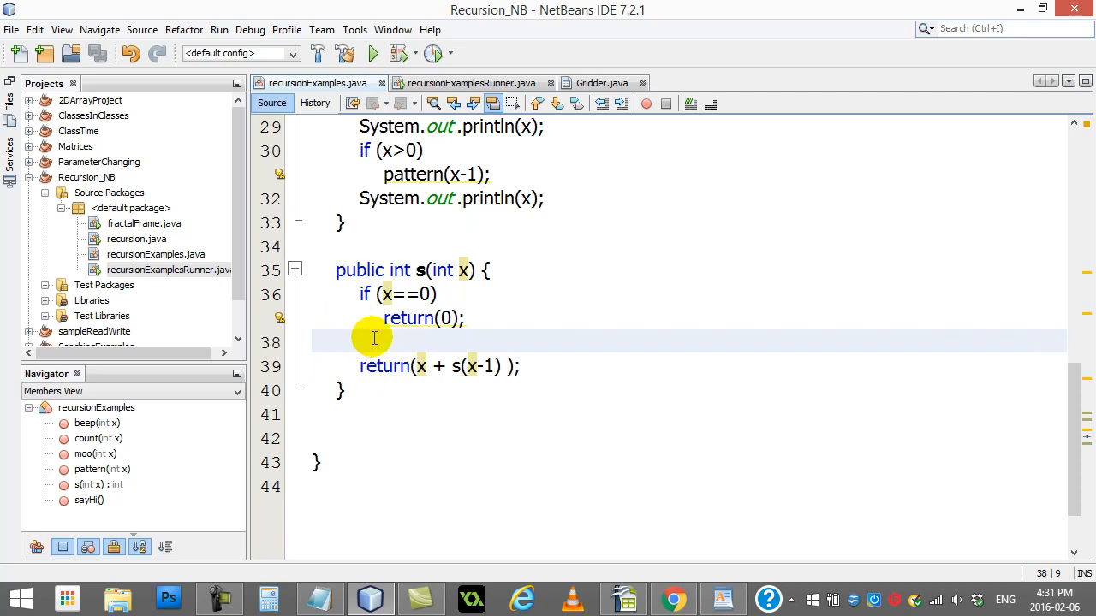
pyautogui.click(471, 82)
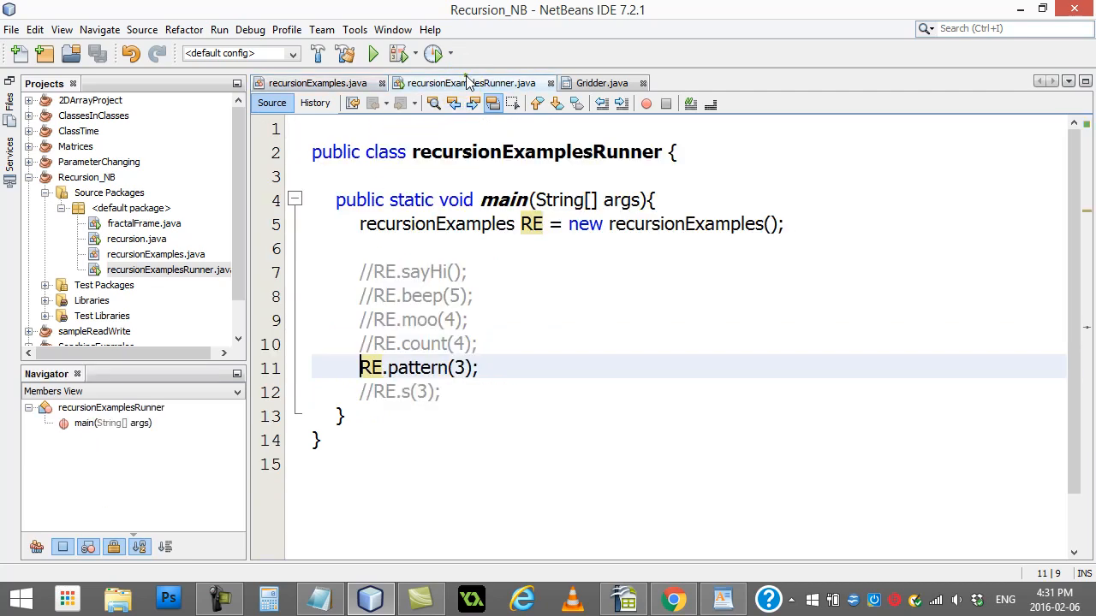
pyautogui.write('//')
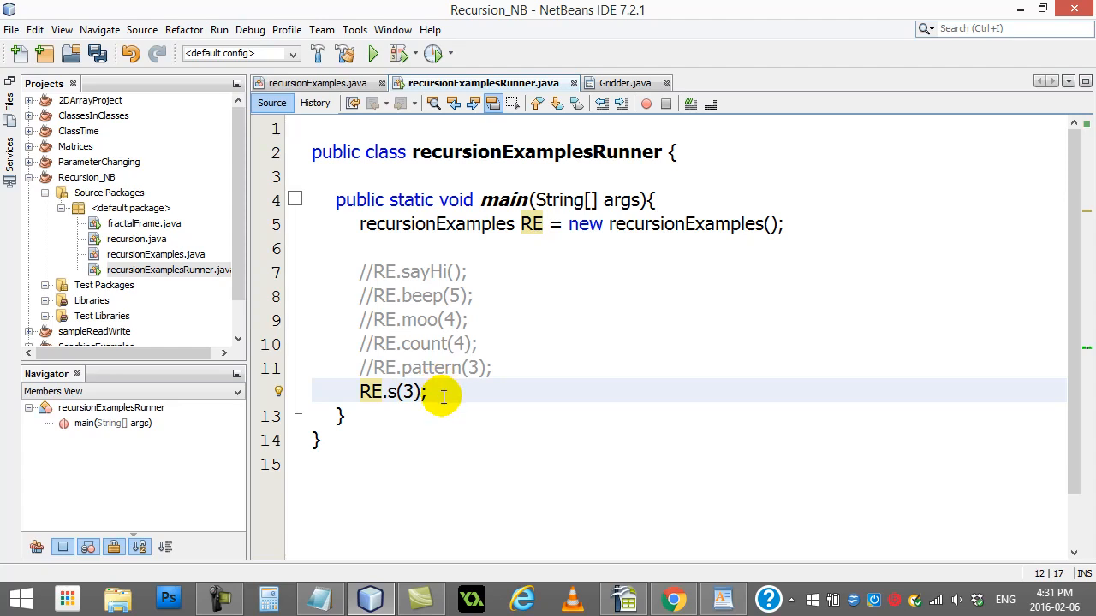
pyautogui.click(428, 391)
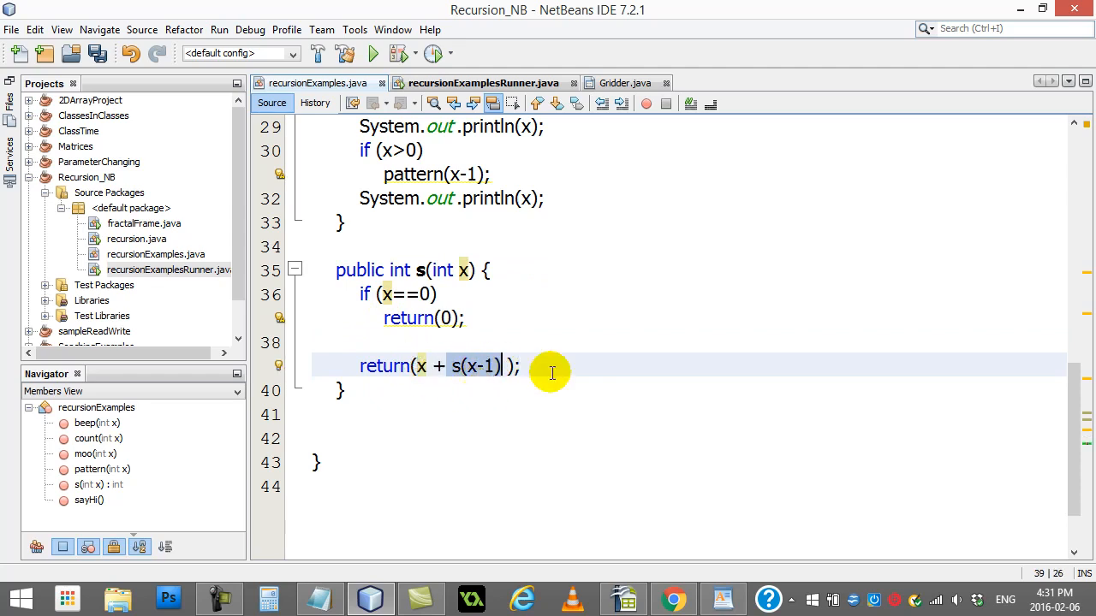
pyautogui.moveTo(404, 367)
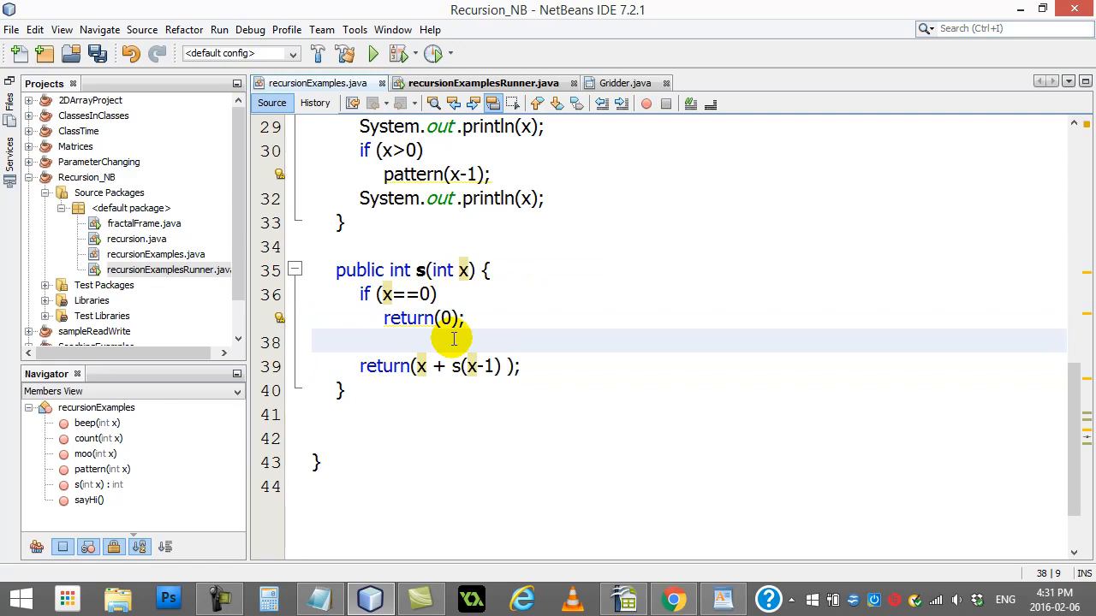
pyautogui.click(623, 599)
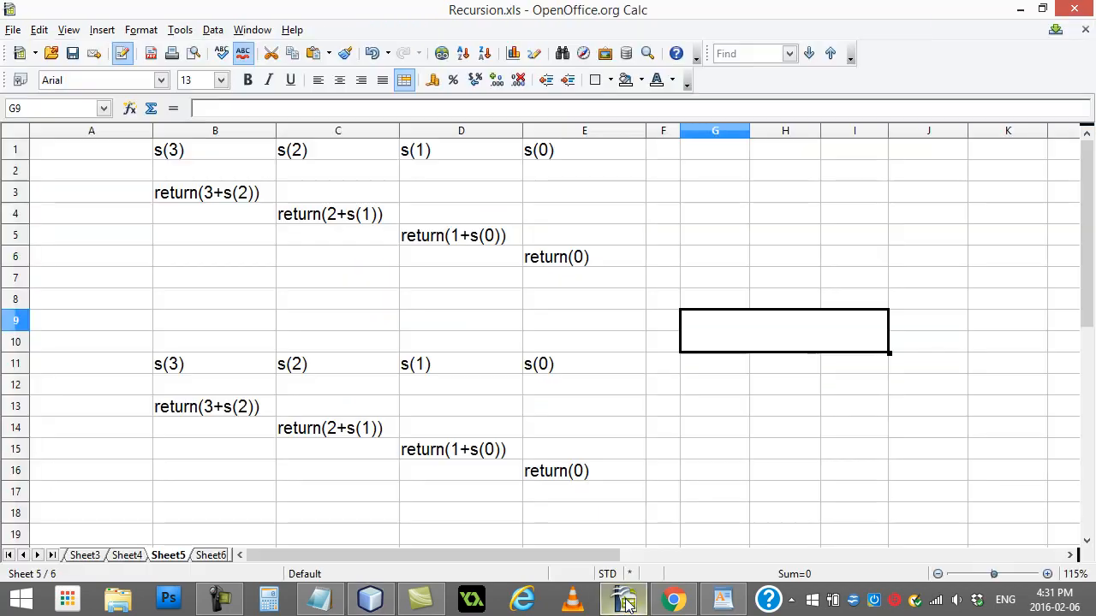
pyautogui.click(337, 277)
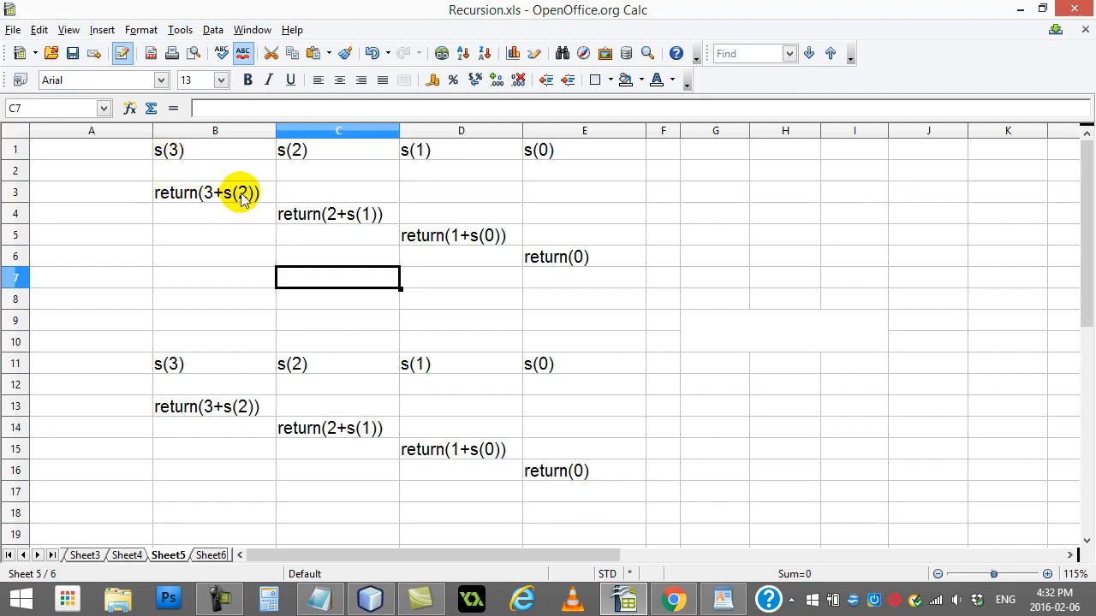
pyautogui.click(214, 192)
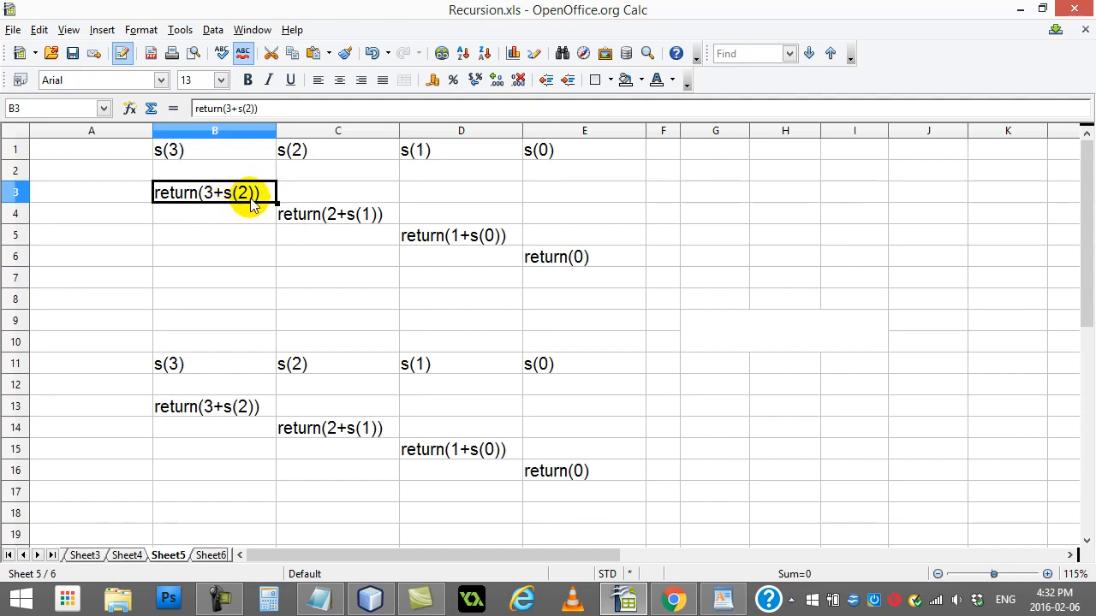
pyautogui.moveTo(209, 182)
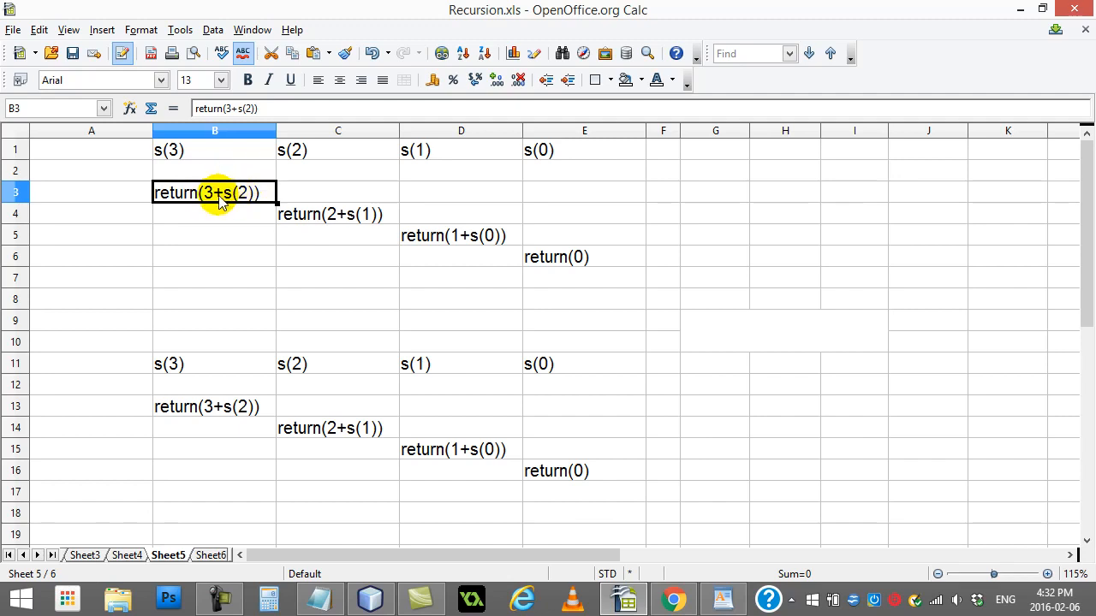
pyautogui.click(315, 151)
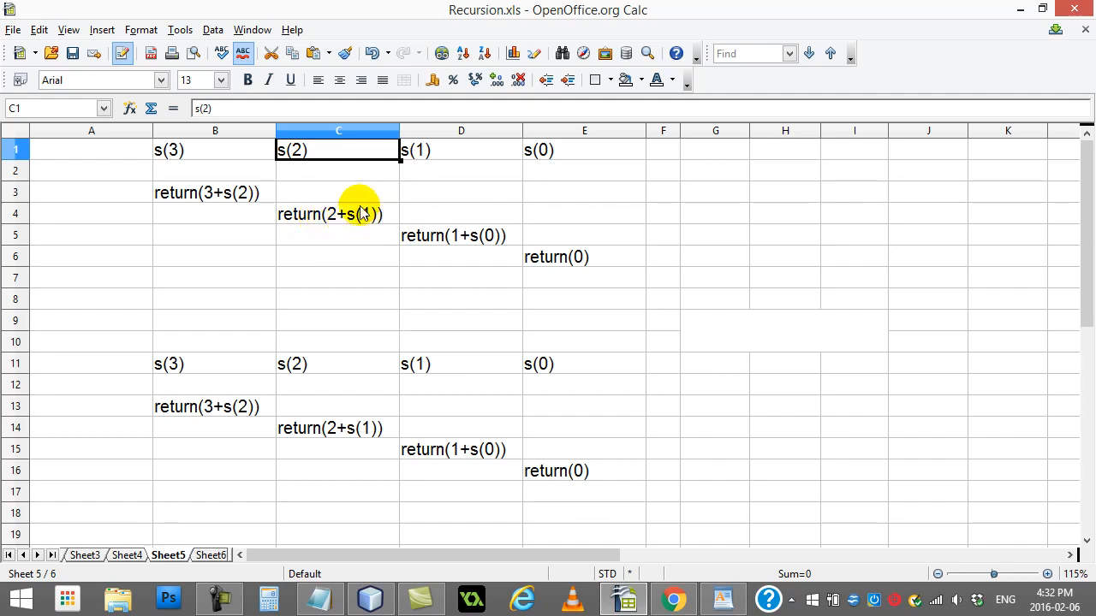
pyautogui.moveTo(363, 236)
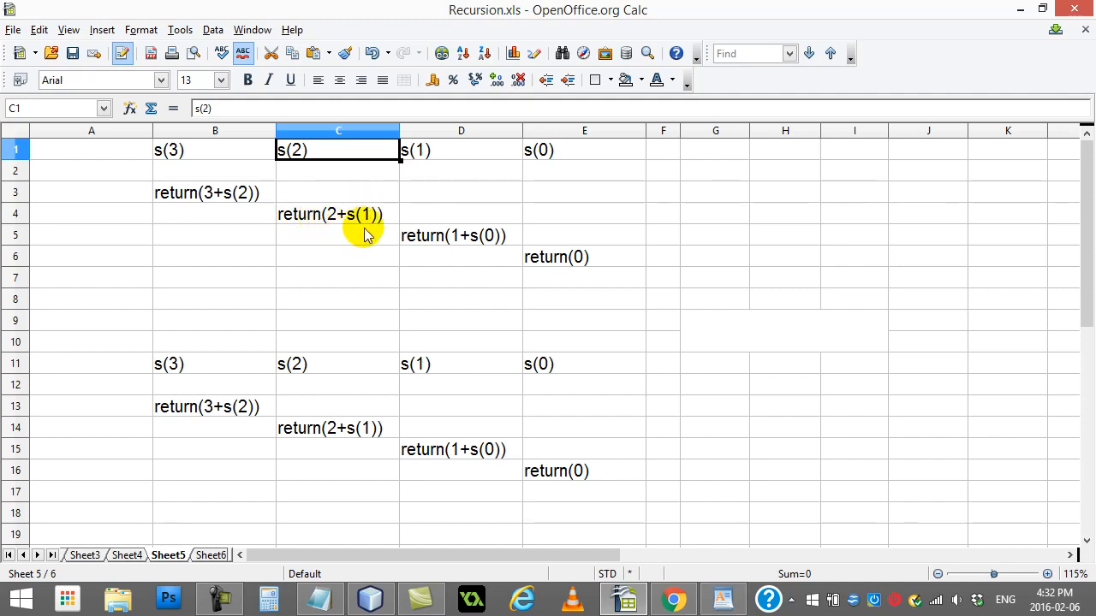
pyautogui.click(461, 150)
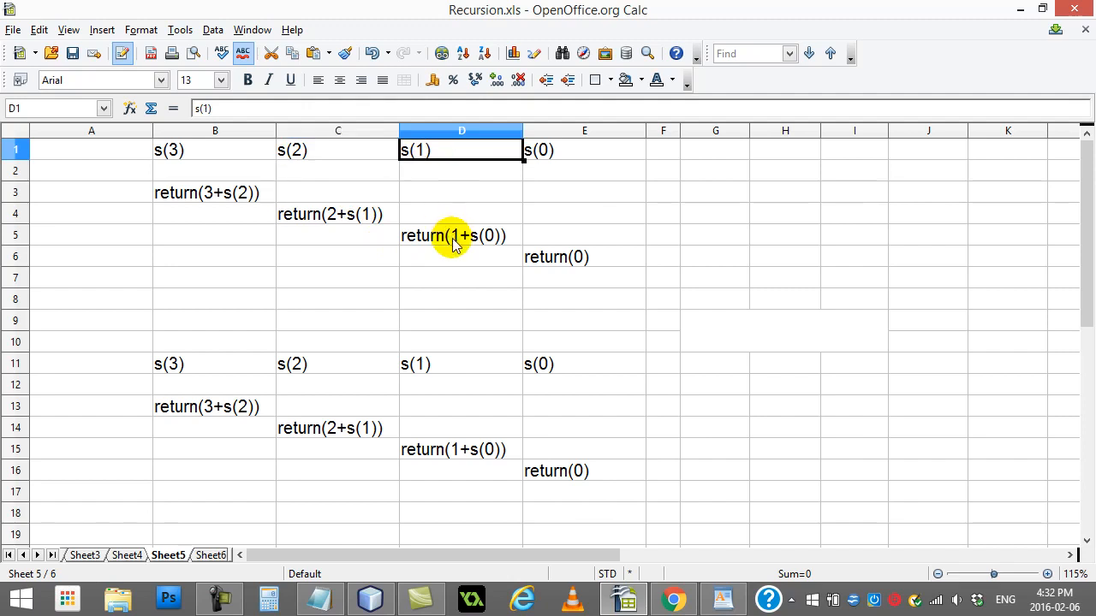
pyautogui.moveTo(488, 243)
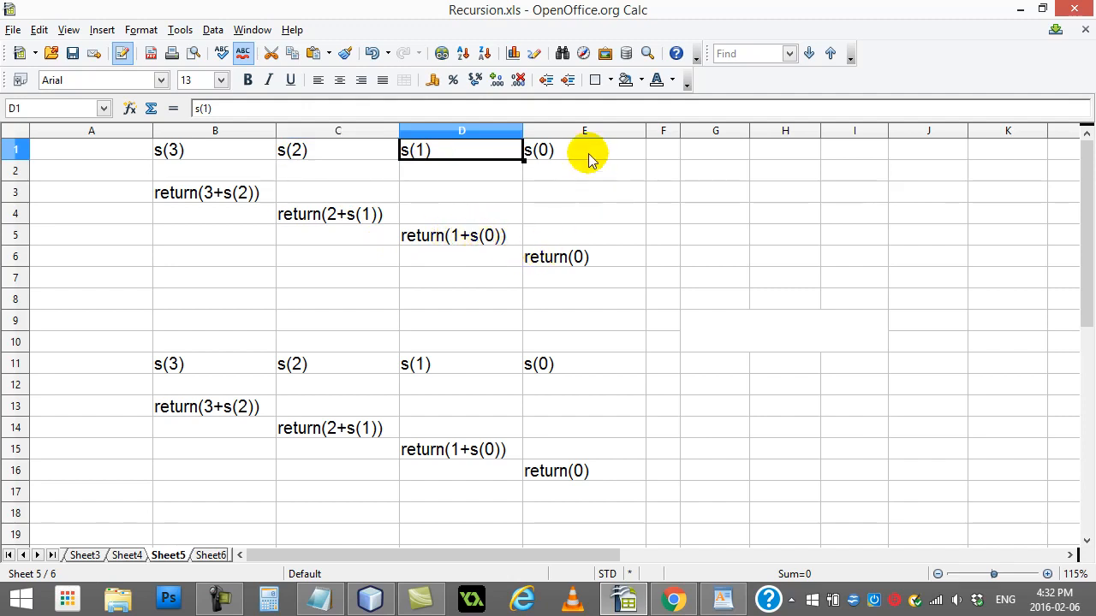
pyautogui.moveTo(579, 257)
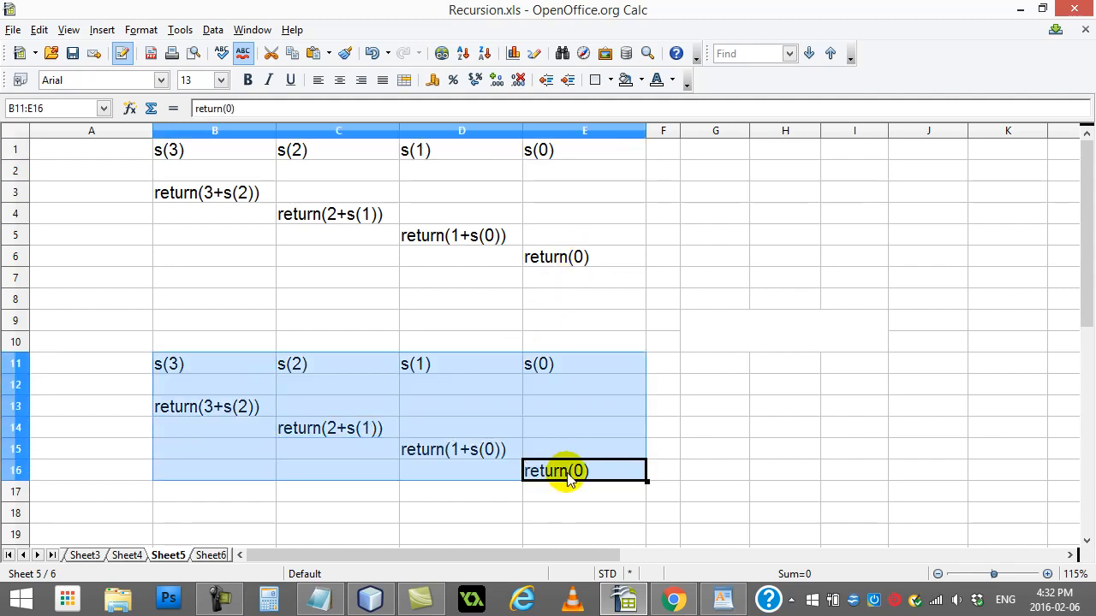
# Substitute returned values in the lower trace: return(1+0) and the s(2)= annotation.
pyautogui.click(584, 343)
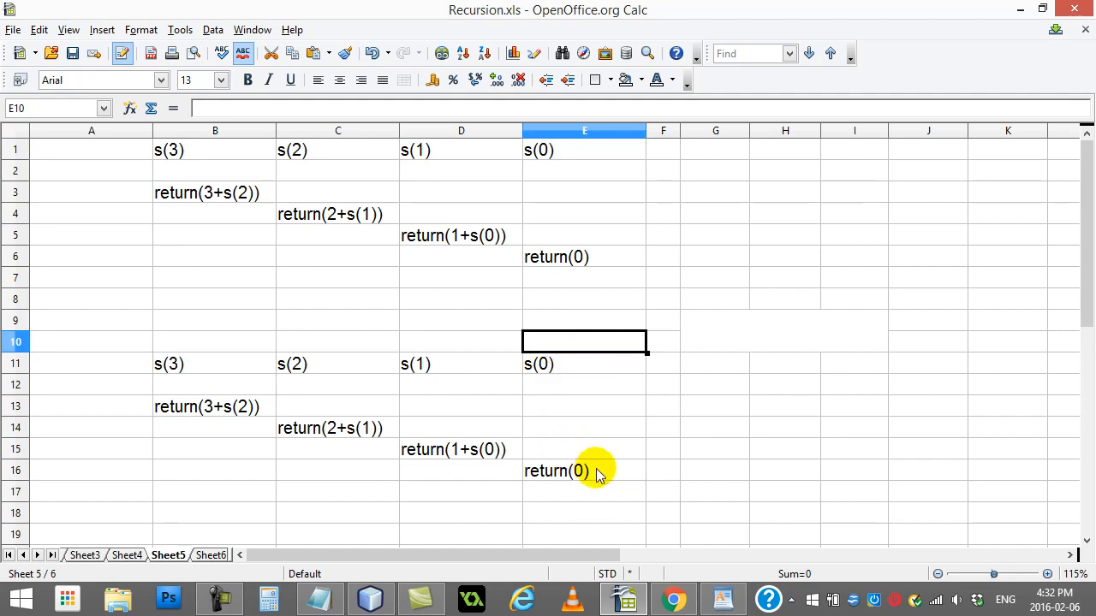
pyautogui.doubleClick(555, 471)
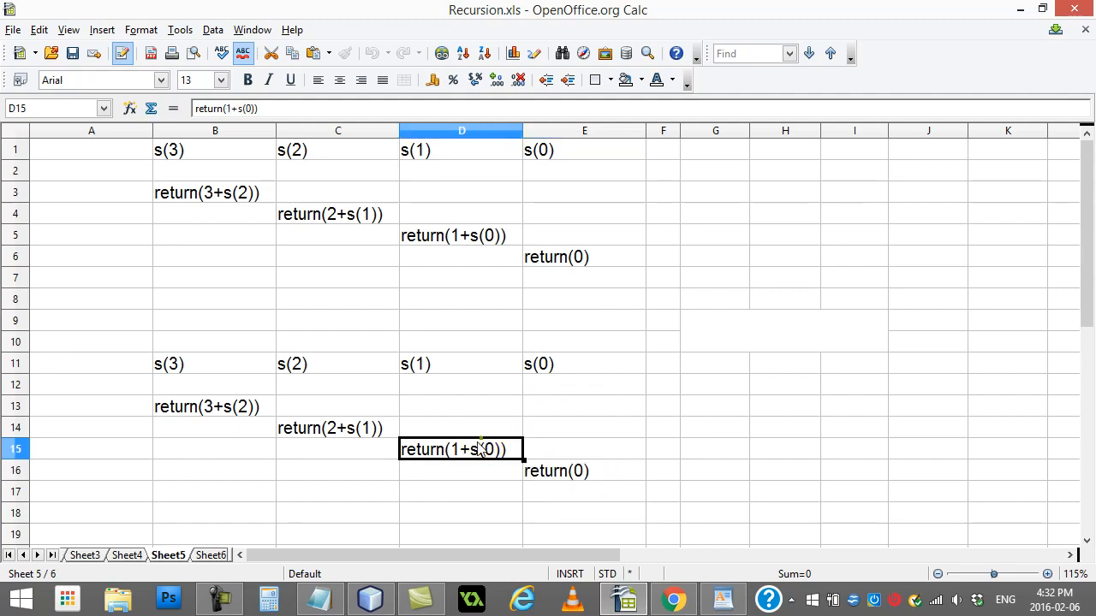
pyautogui.doubleClick(482, 448)
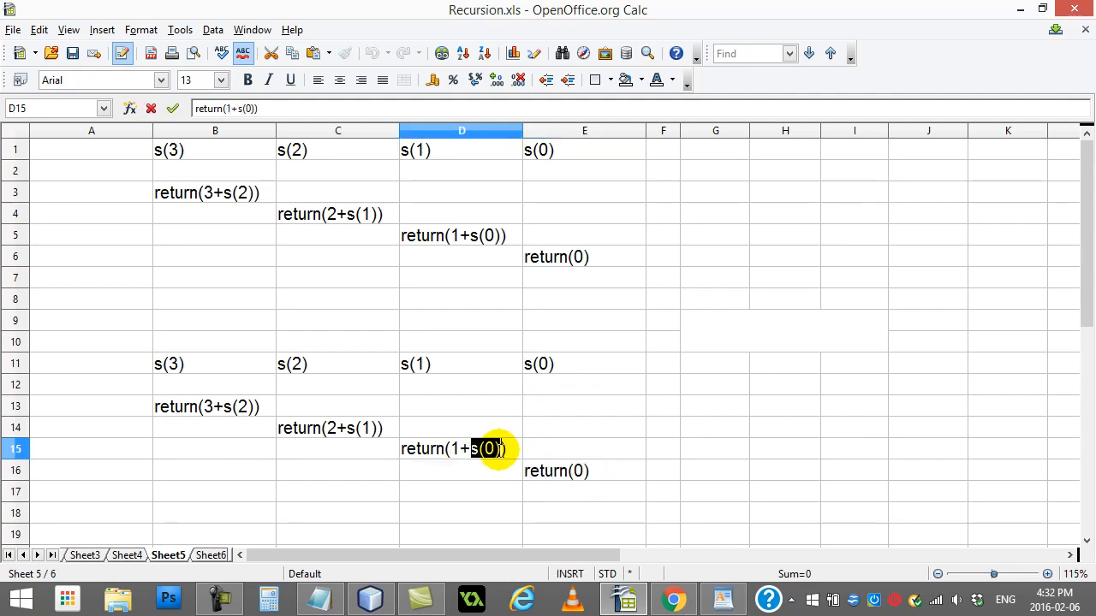
pyautogui.write('return(1+0)')
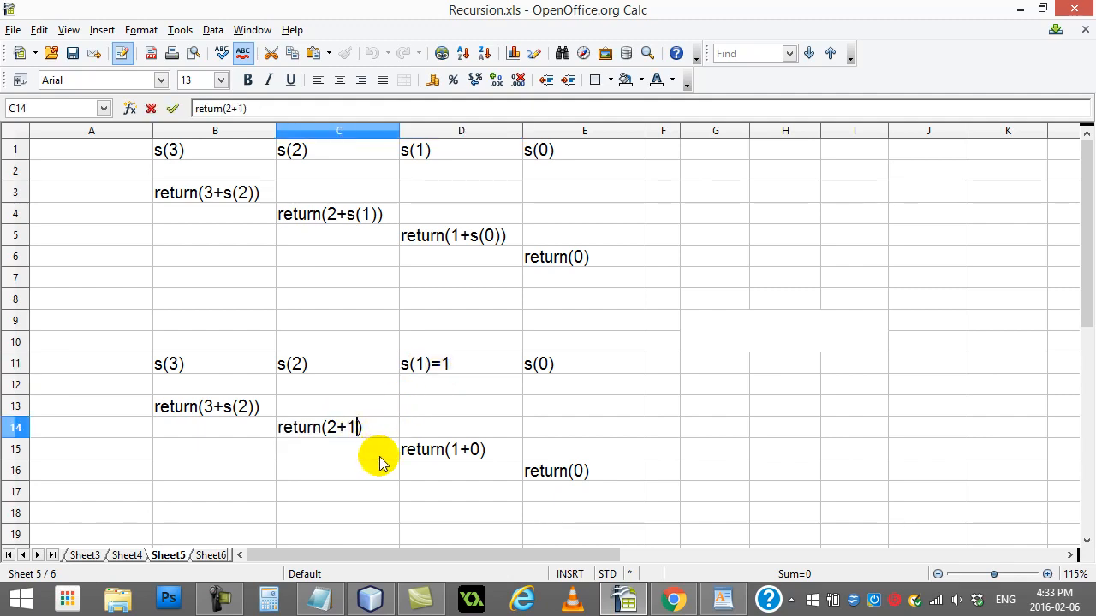
pyautogui.click(312, 363)
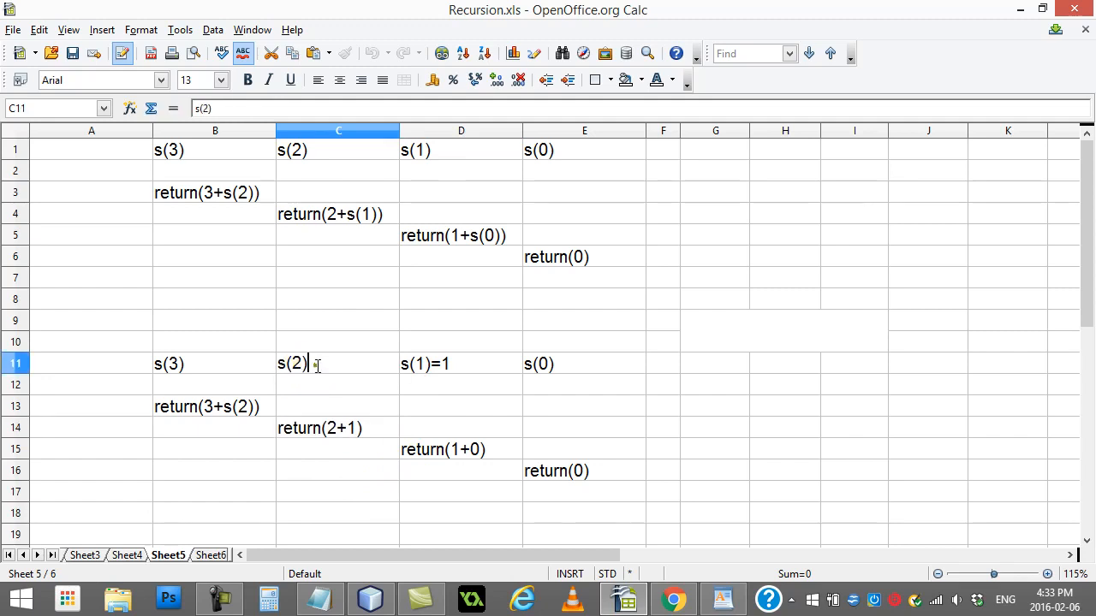
pyautogui.write('=3')
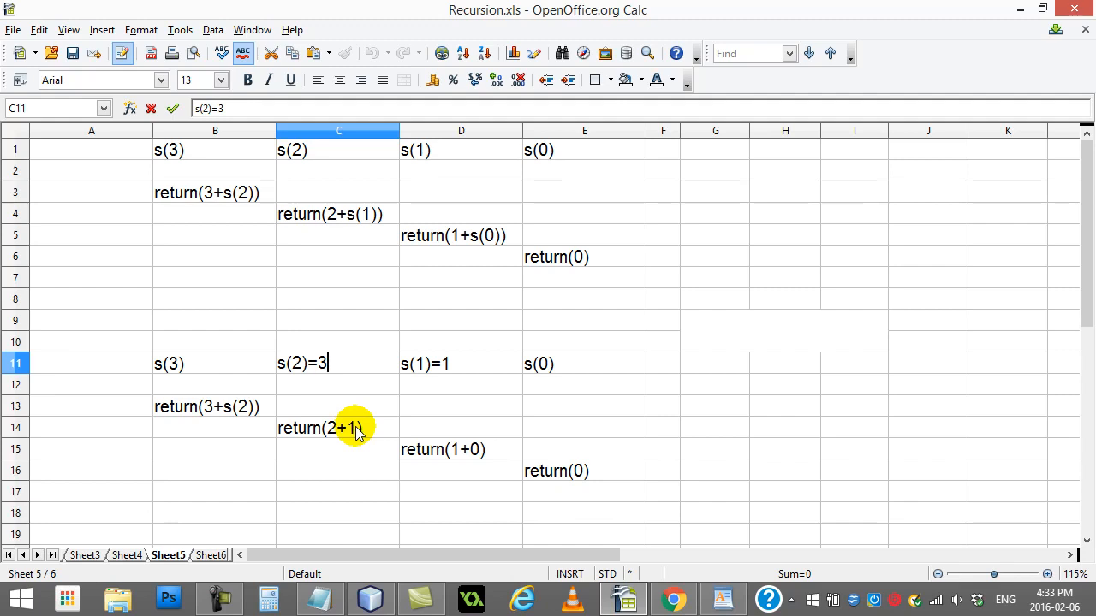
pyautogui.moveTo(240, 431)
pyautogui.write('3')
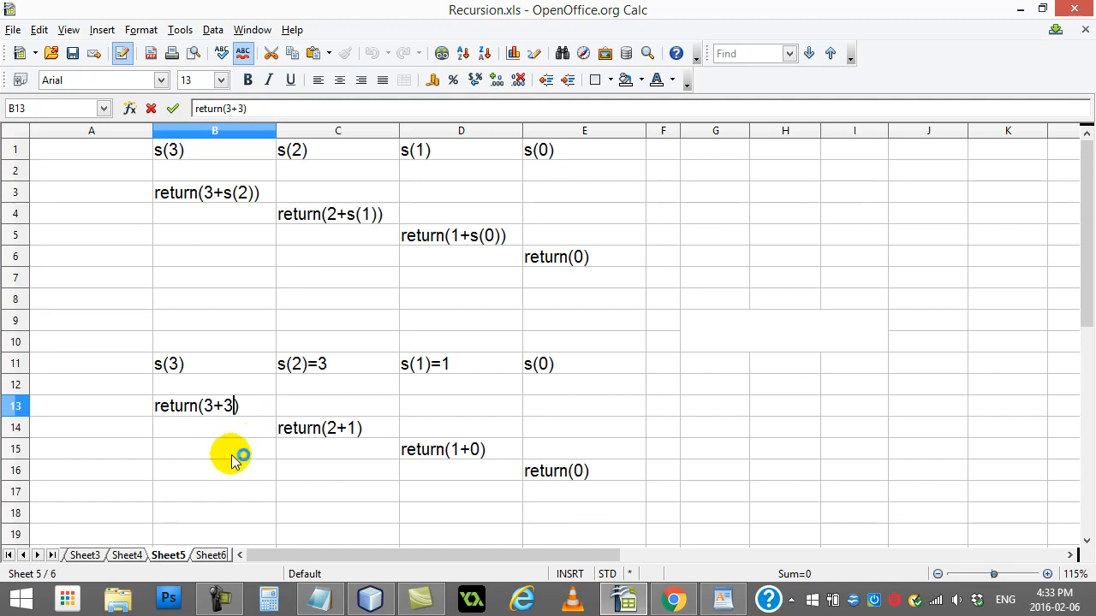
pyautogui.moveTo(197, 366)
pyautogui.write('=6')
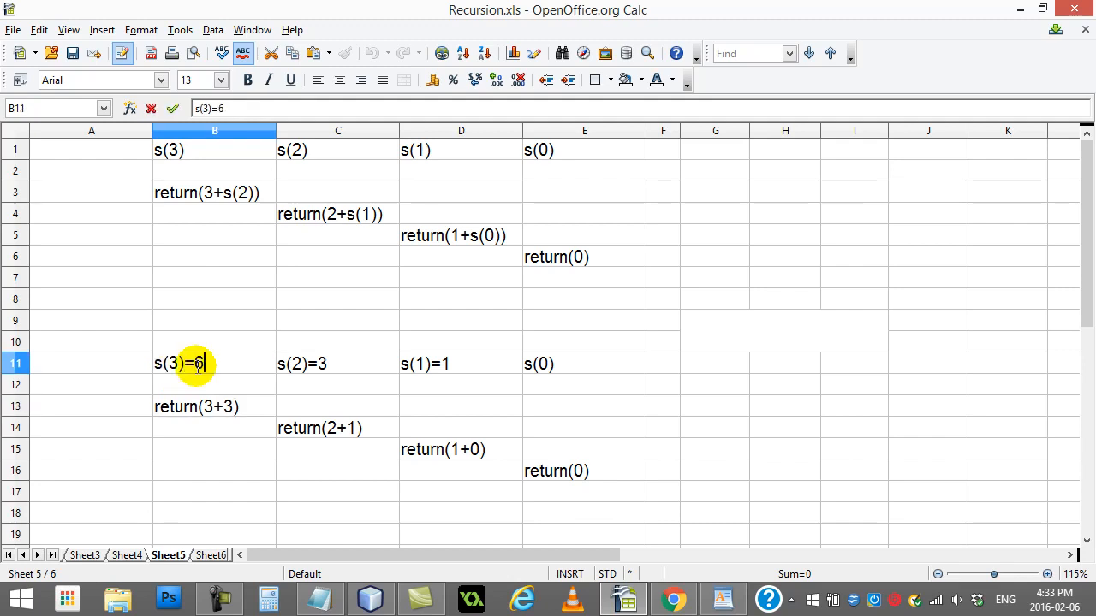
# Enter the final result 6 in cell A11.
pyautogui.click(89, 370)
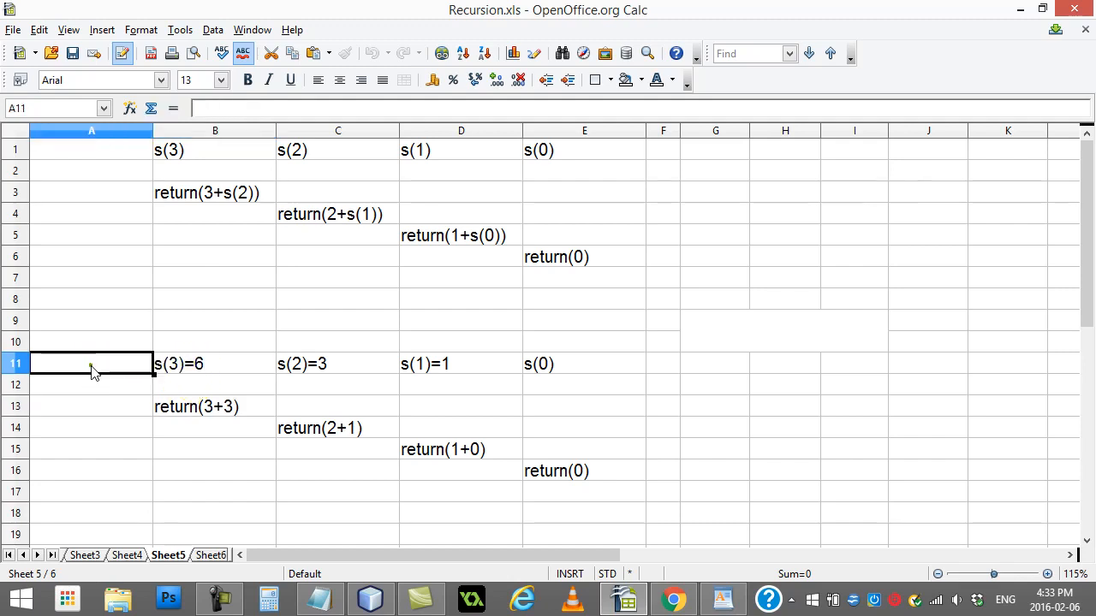
pyautogui.write('6')
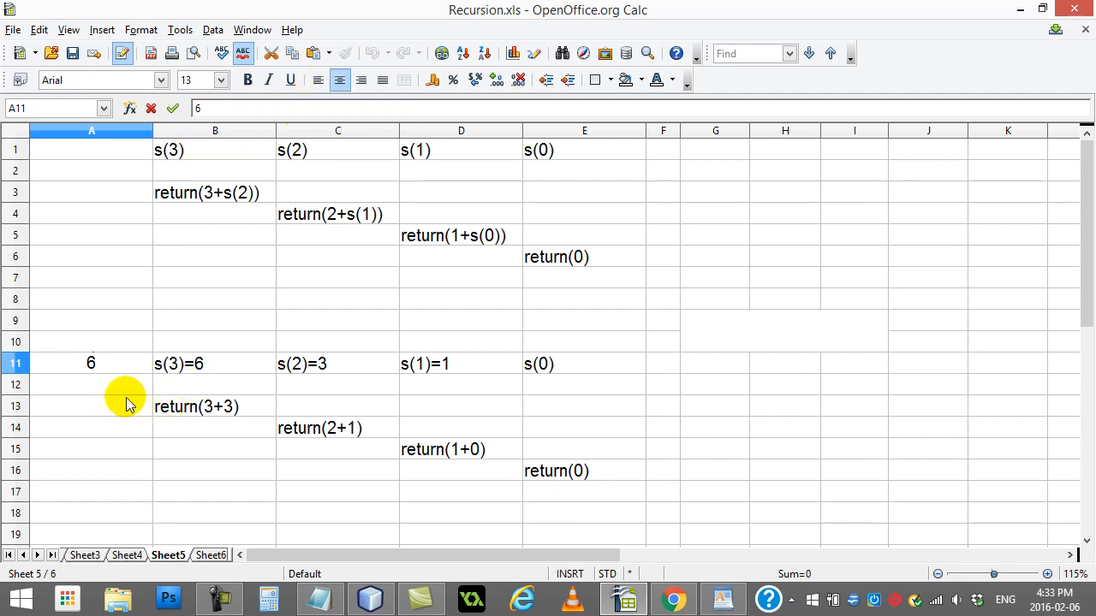
pyautogui.click(93, 383)
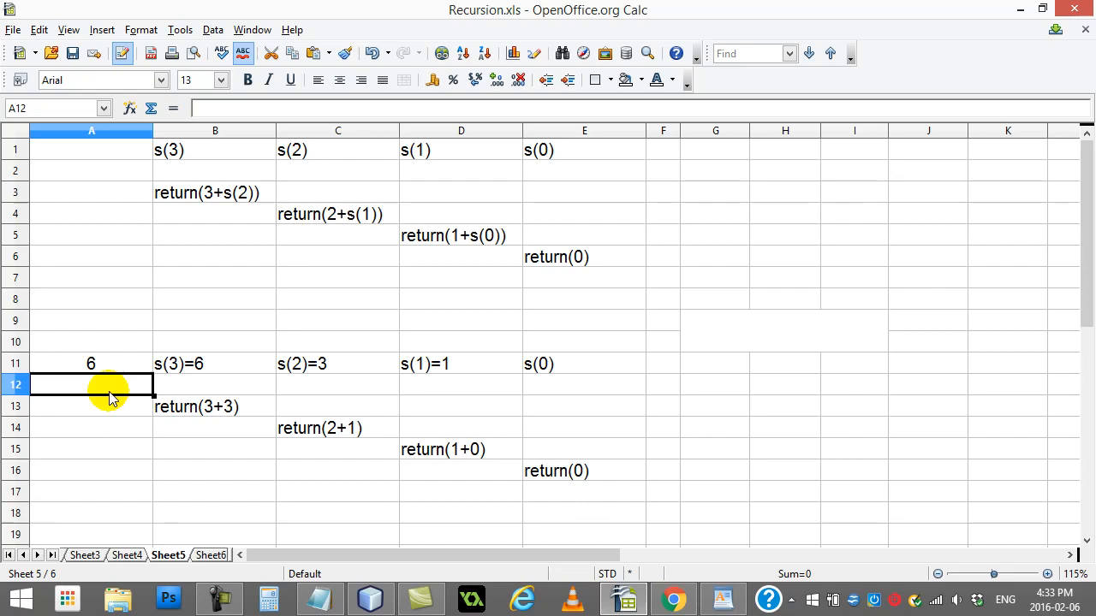
pyautogui.moveTo(302, 410)
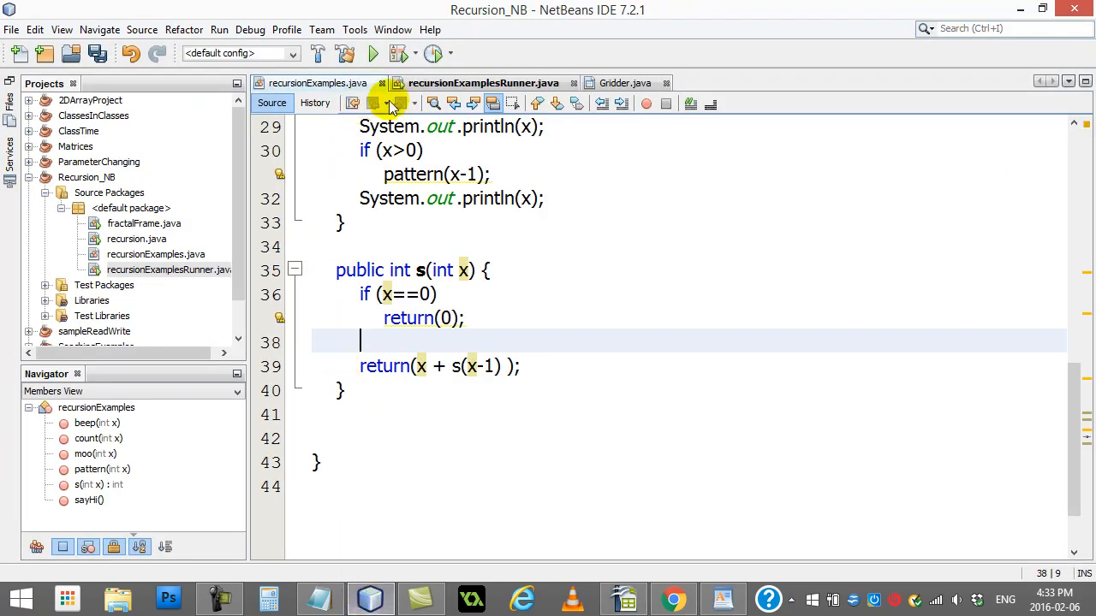
# Run recursionExamplesRunner.java from Projects, printing 6 with BUILD SUCCESSFUL, and return to recursionExamples.java.
pyautogui.click(481, 82)
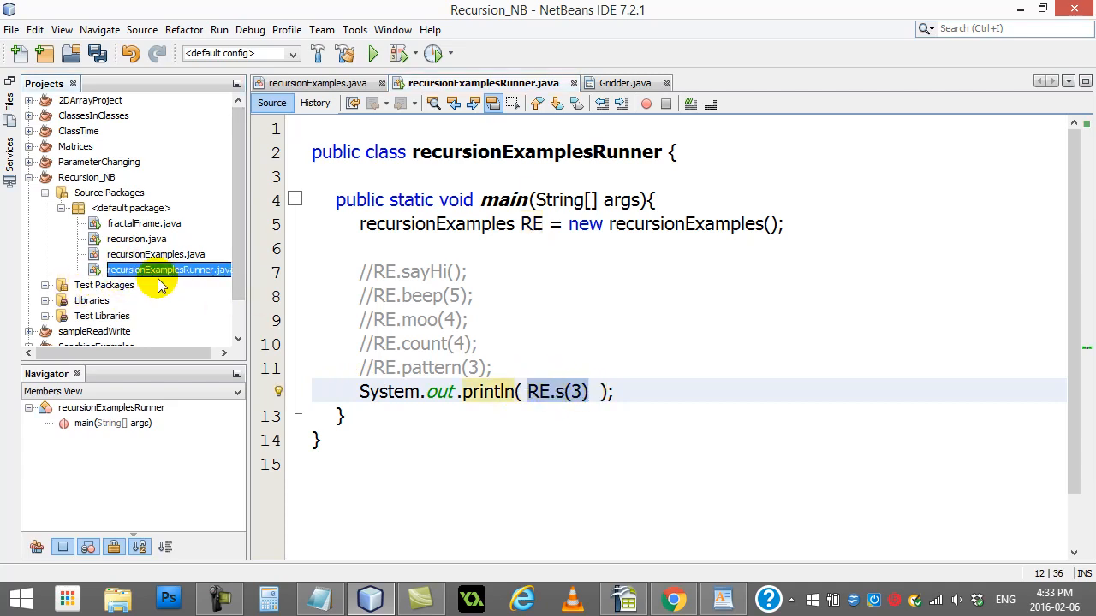
pyautogui.rightClick(167, 270)
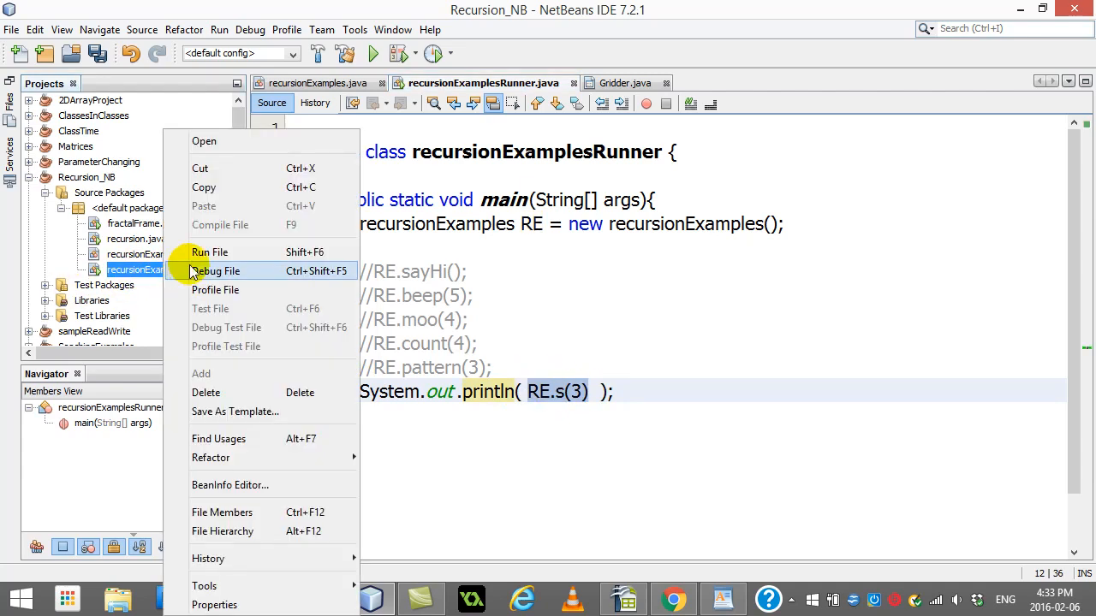
pyautogui.click(209, 252)
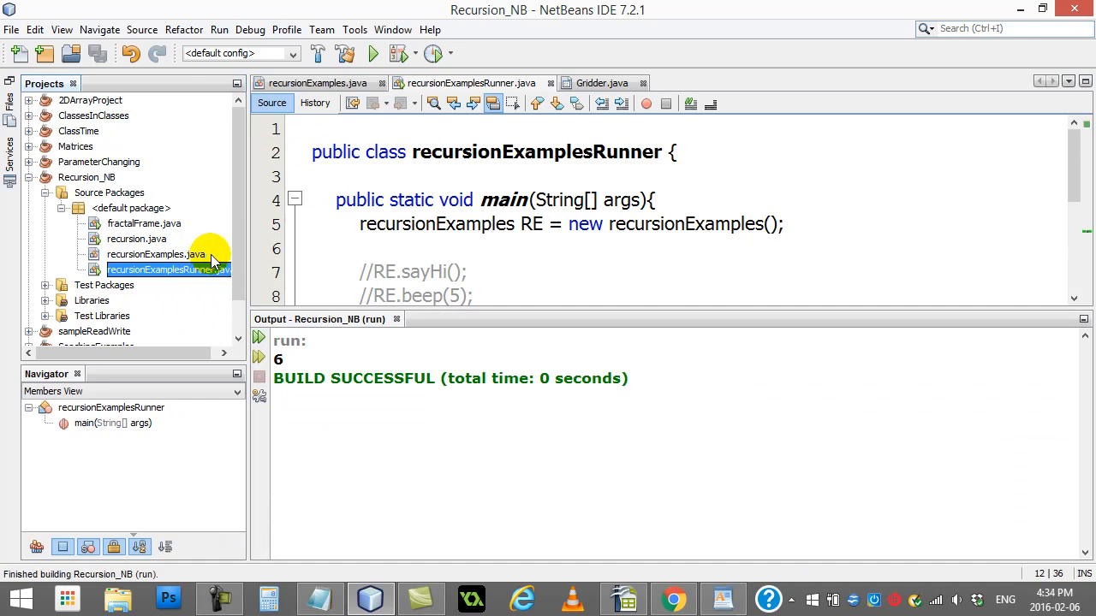
pyautogui.click(311, 82)
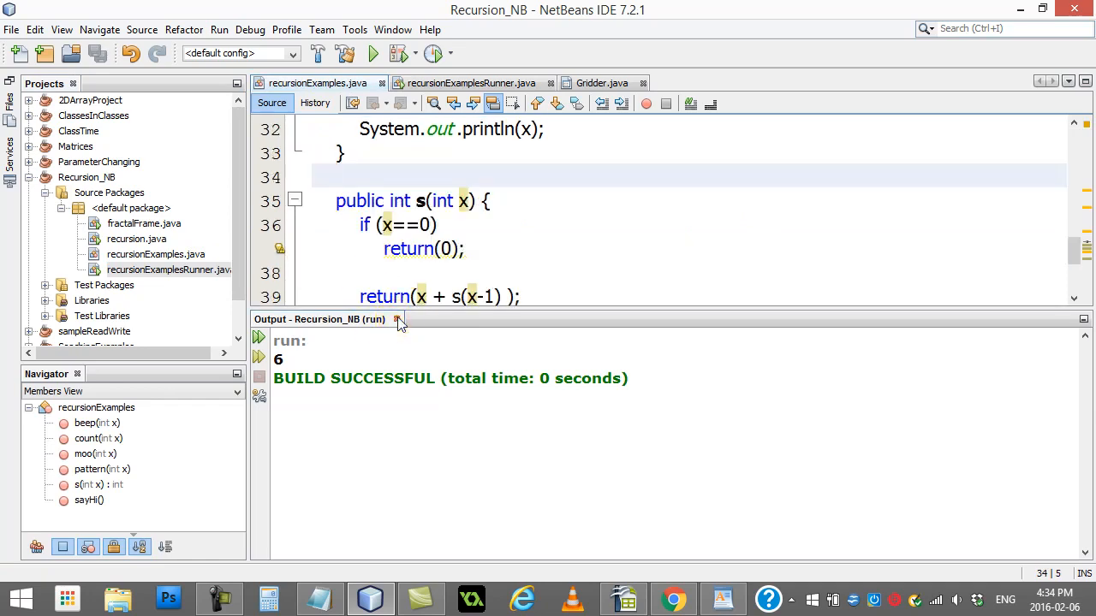
# Close the output panel and add System.out.println("Running s with " + x); as the first line of s(int x).
pyautogui.click(398, 320)
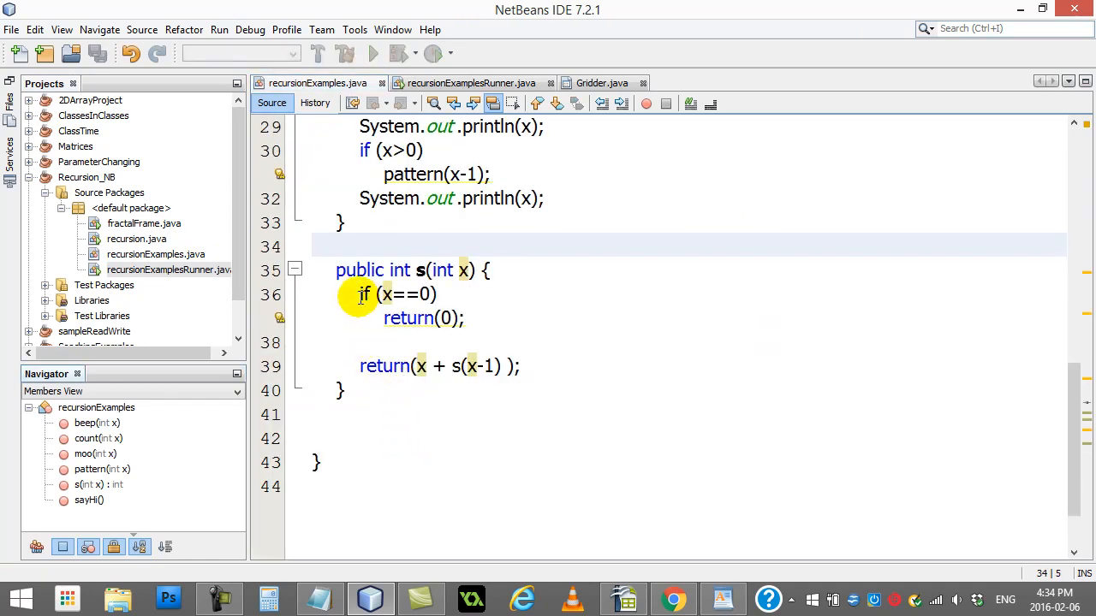
pyautogui.write('System.out.println("')
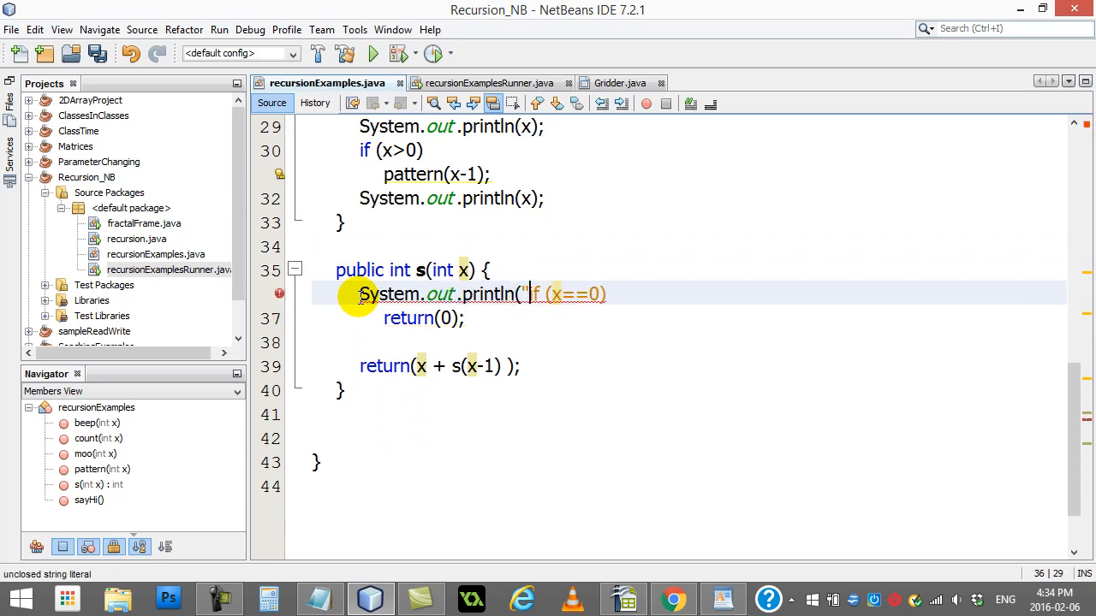
pyautogui.write('Running s')
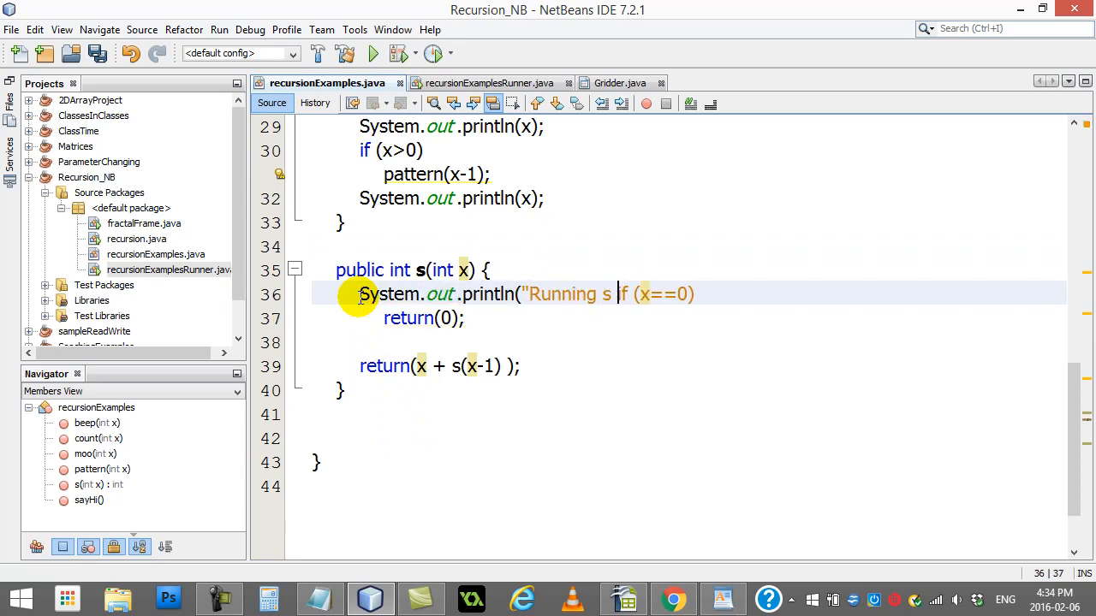
pyautogui.write('with " + x')
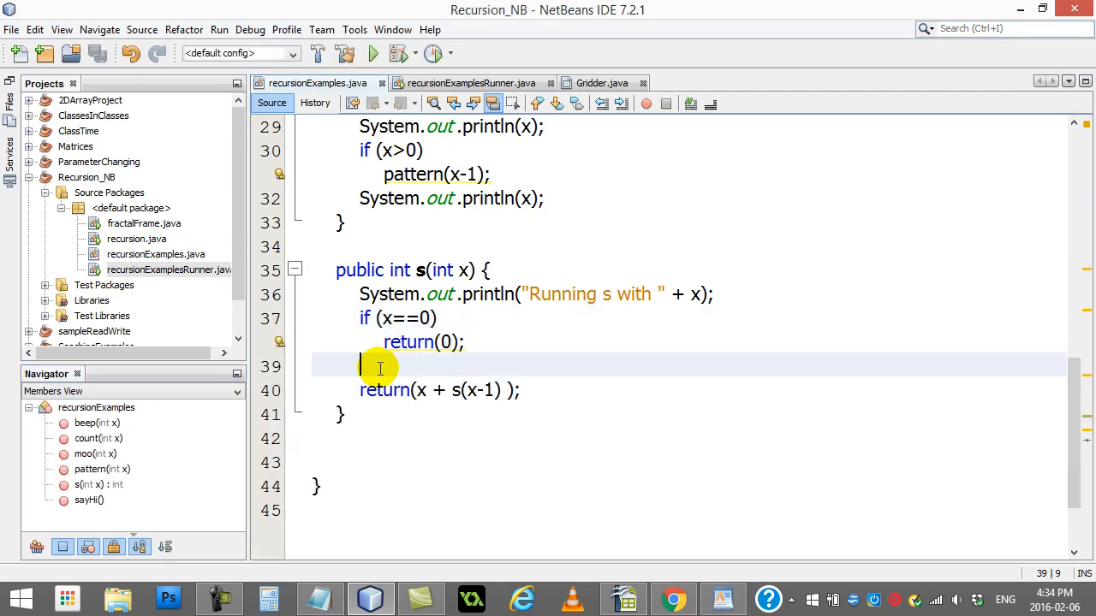
pyautogui.moveTo(359, 361)
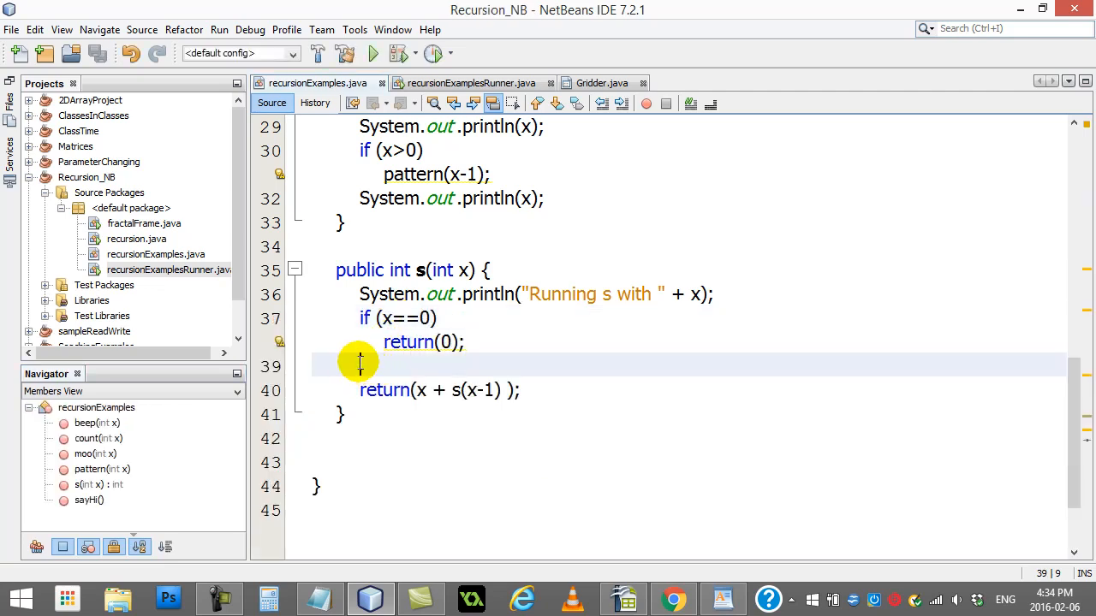
pyautogui.moveTo(372, 369)
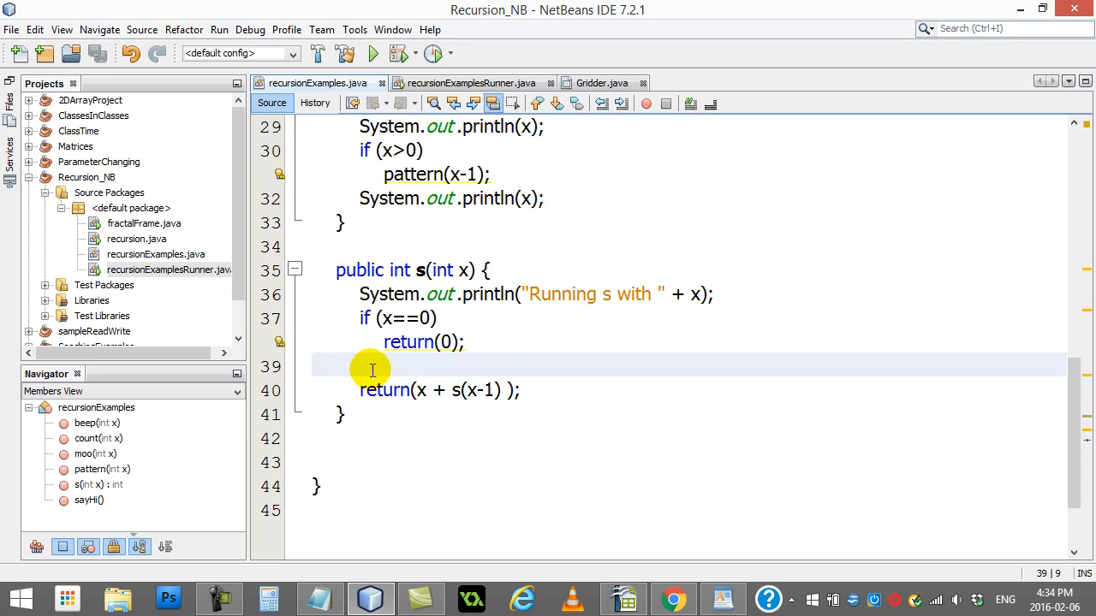
pyautogui.moveTo(377, 363)
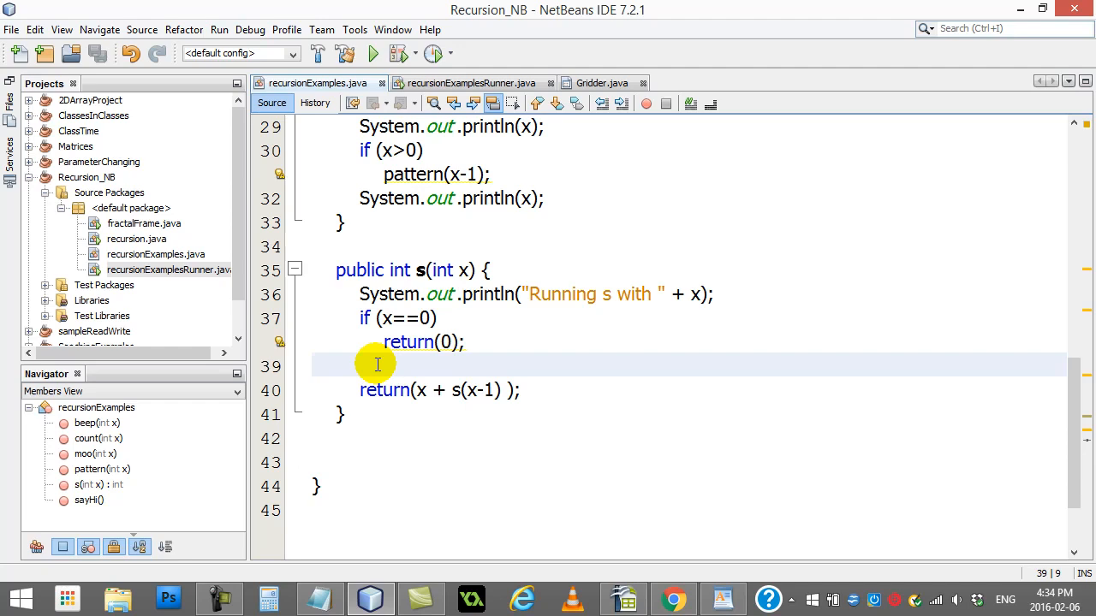
pyautogui.click(363, 363)
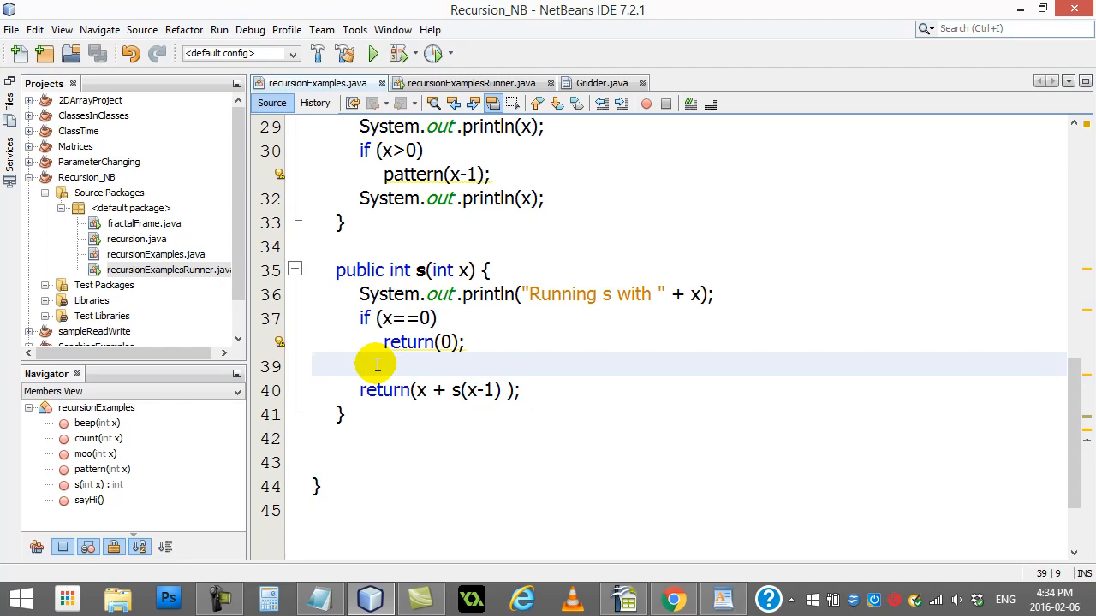
pyautogui.click(363, 363)
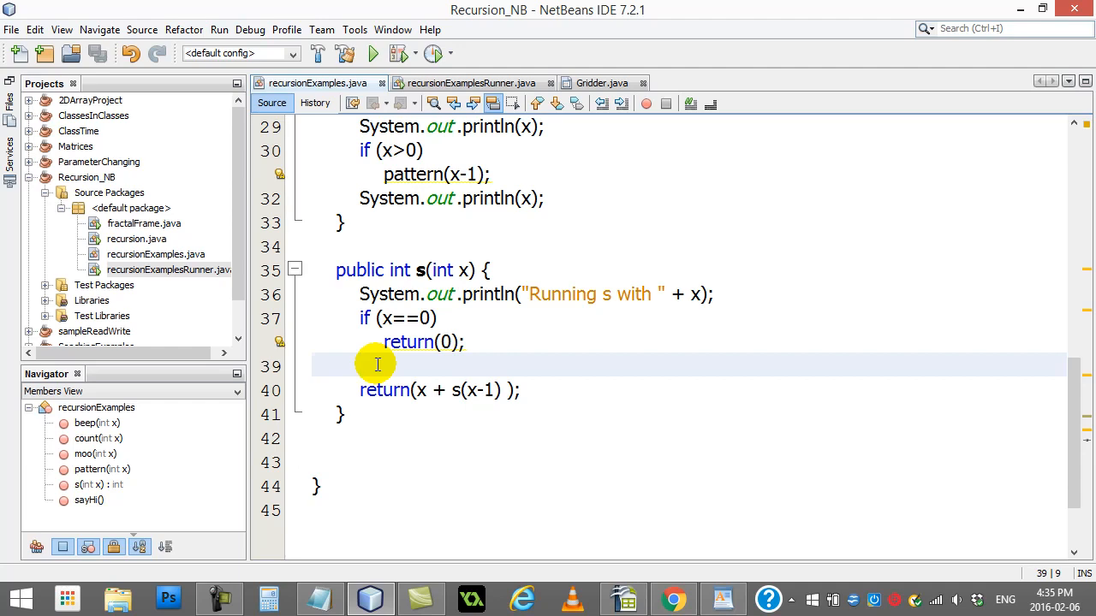
pyautogui.click(363, 364)
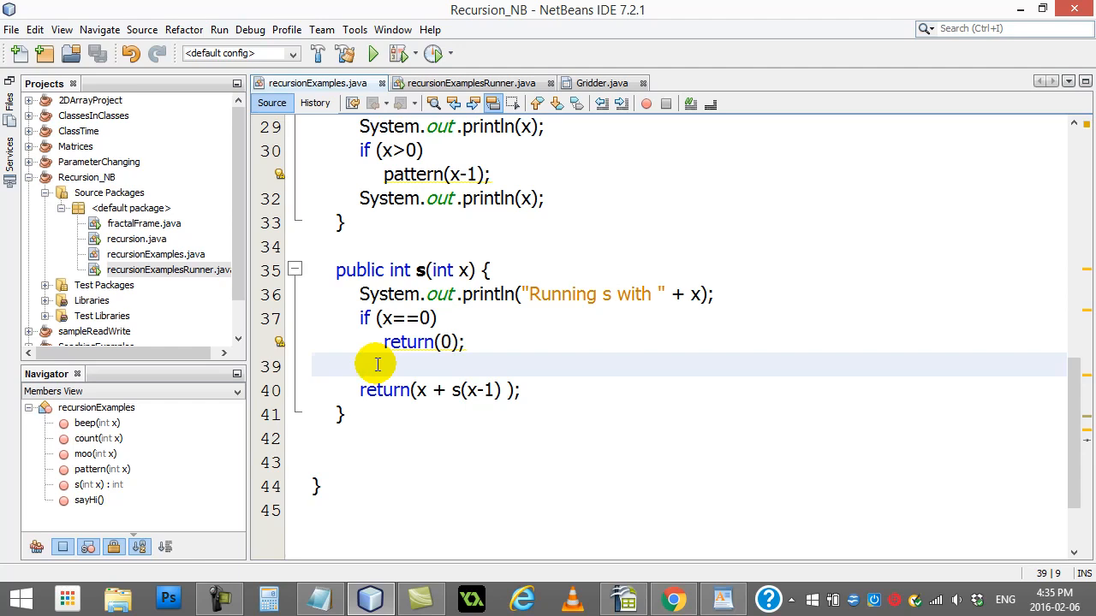
pyautogui.click(362, 365)
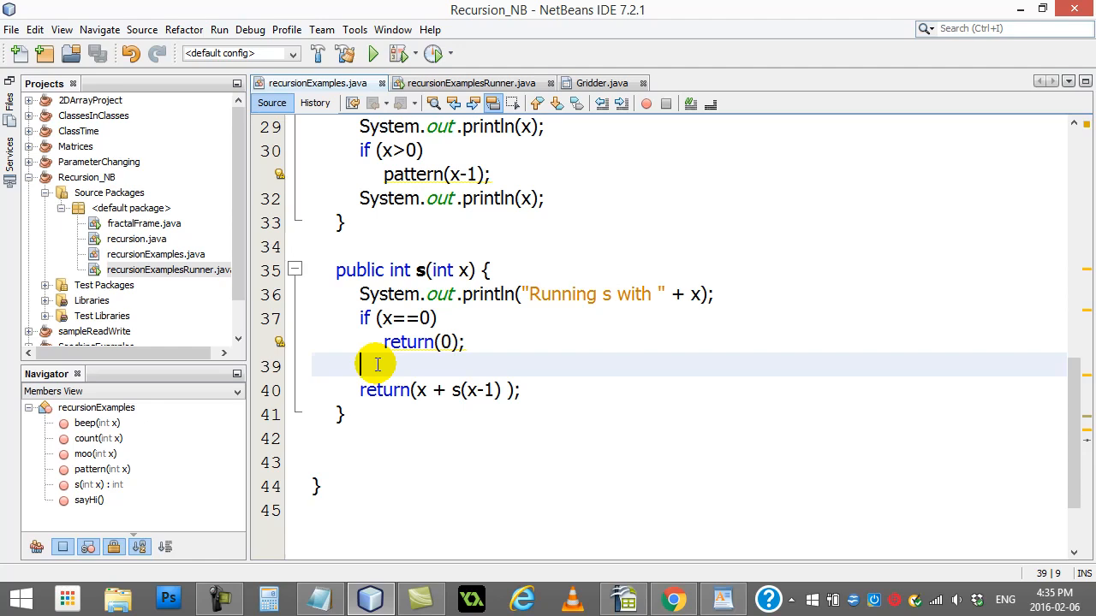